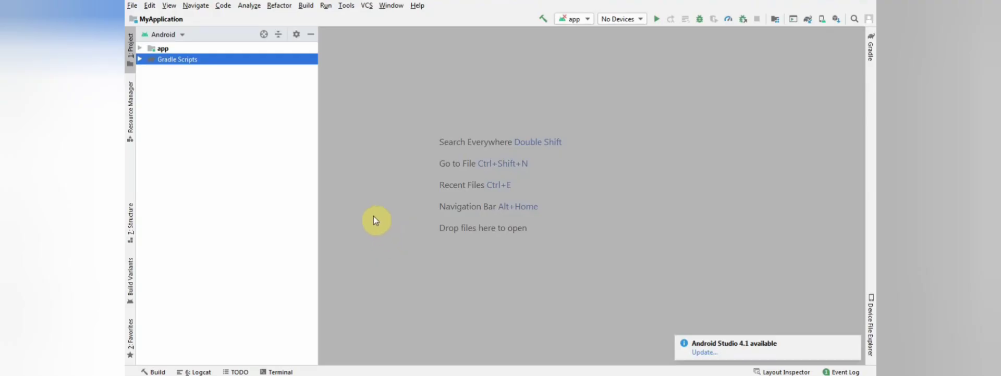
mouse_move(345, 193)
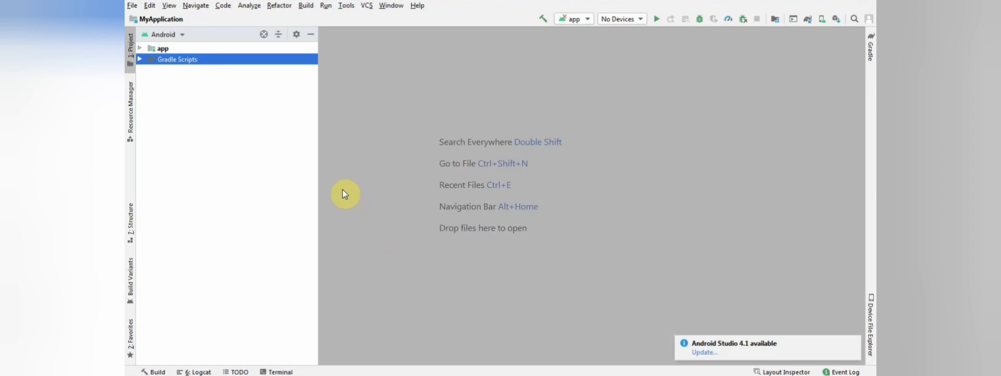
mouse_move(323, 169)
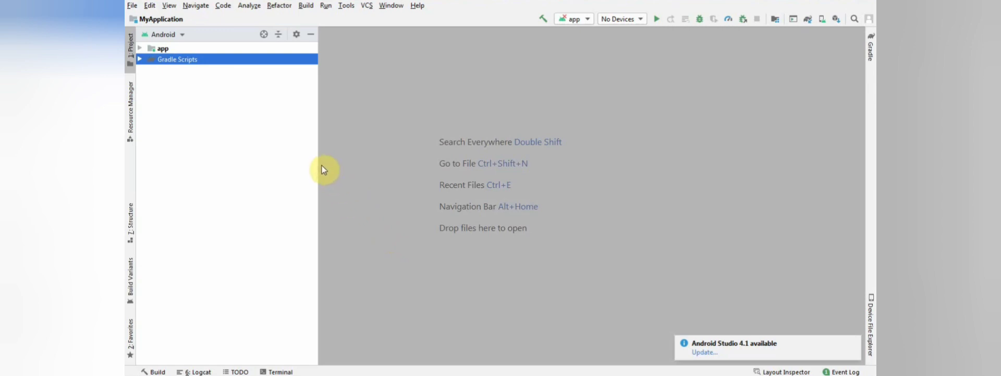
Step: Bring up Android Studio's File menu for the MyApplication project
click(133, 5)
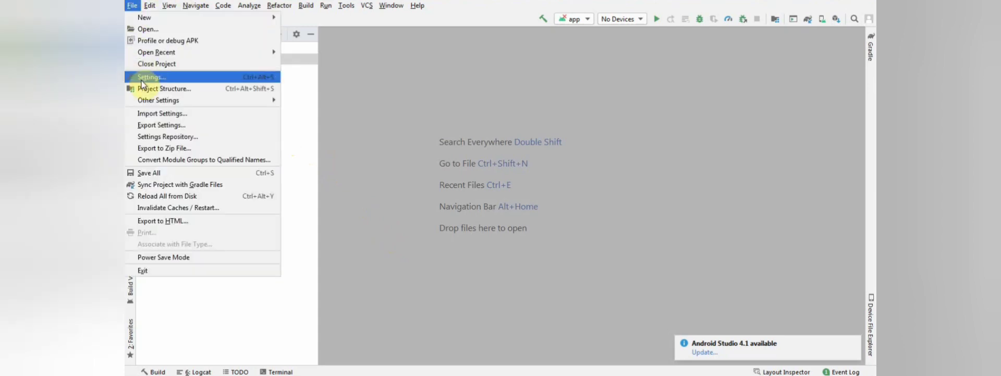
Step: Show the Android SDK platforms in Settings and select the Android 10.0 (Q) API 29 row
click(149, 76)
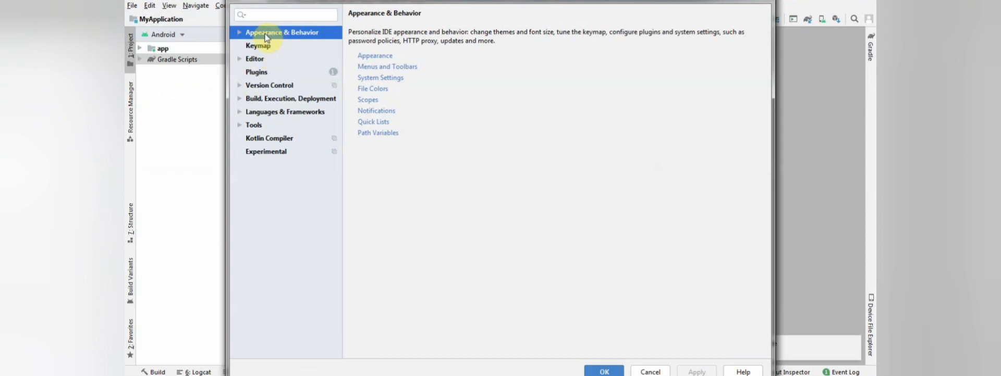
click(240, 33)
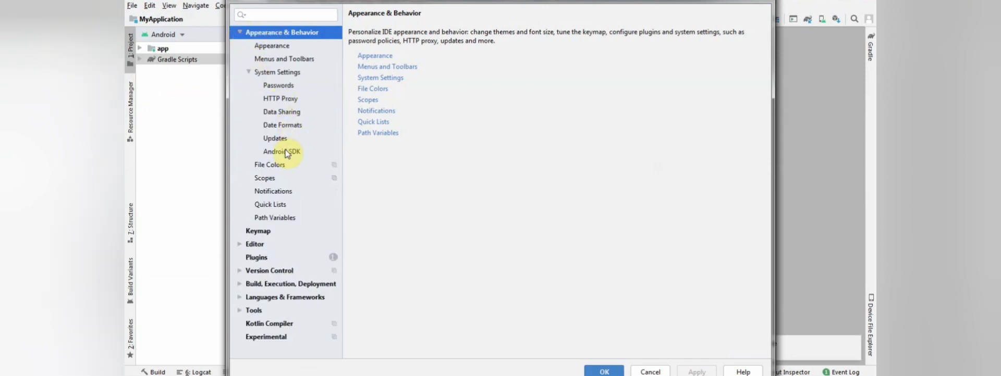
click(282, 152)
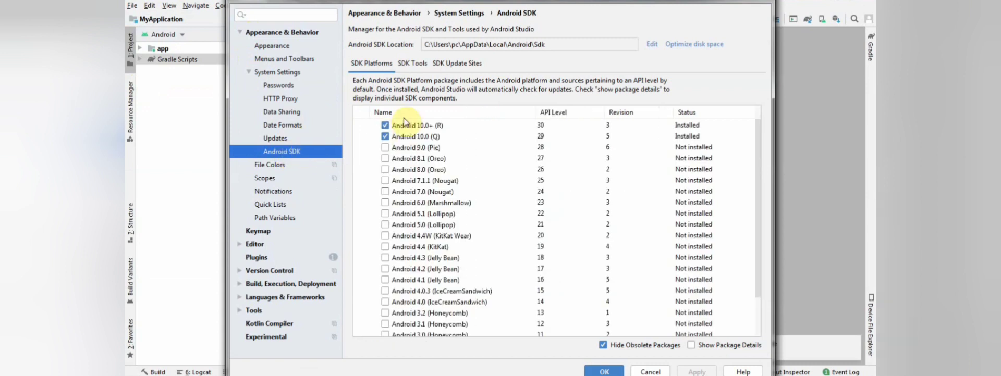
mouse_move(543, 142)
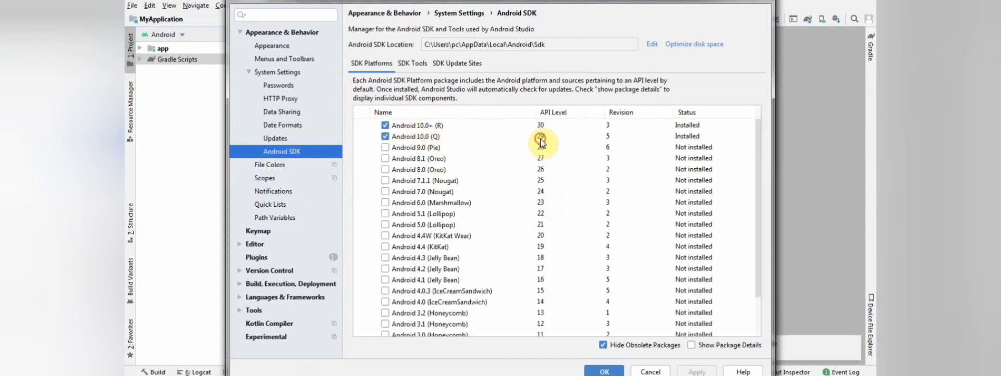
click(419, 136)
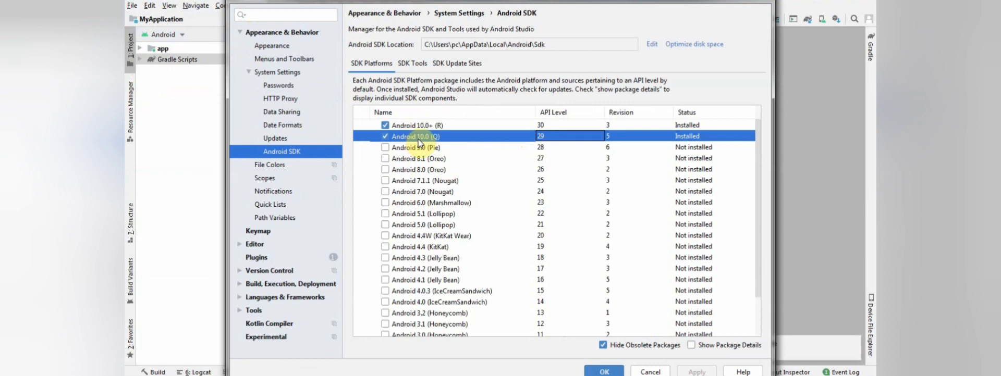
mouse_move(539, 137)
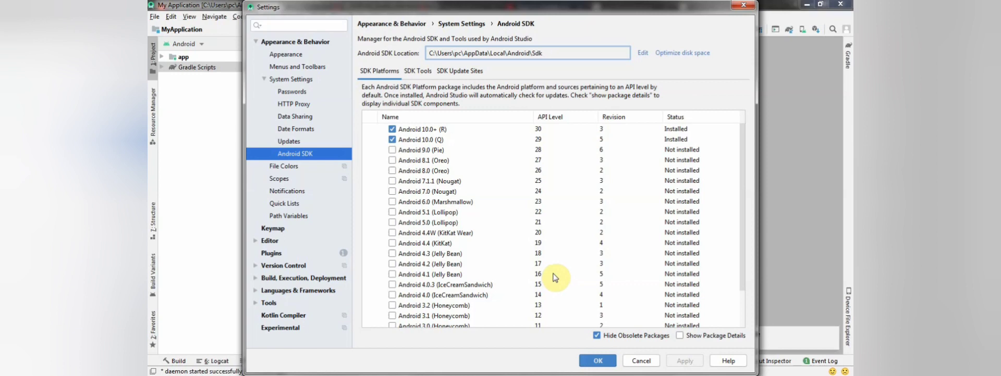
mouse_move(404, 124)
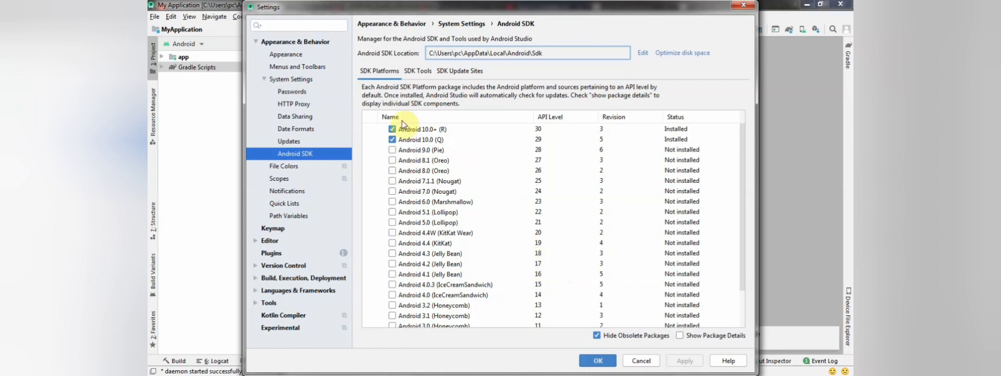
mouse_move(375, 61)
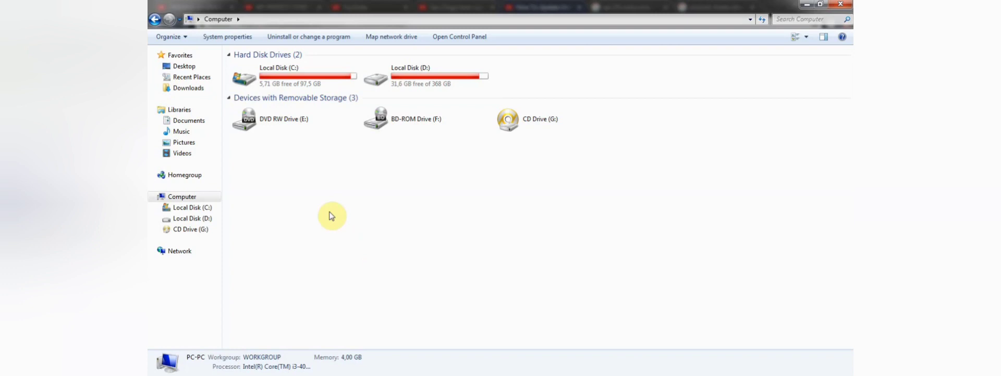
mouse_move(250, 21)
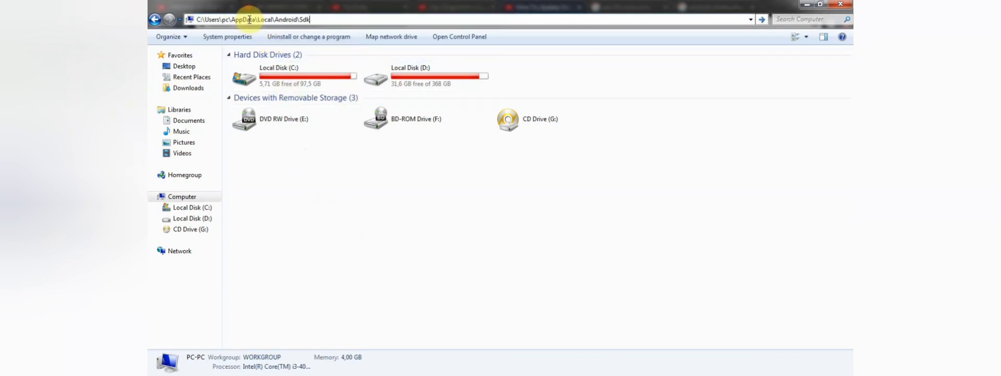
Step: Navigate Explorer to C:\Users\pc\AppData\Local\Android\Sdk
key(Return)
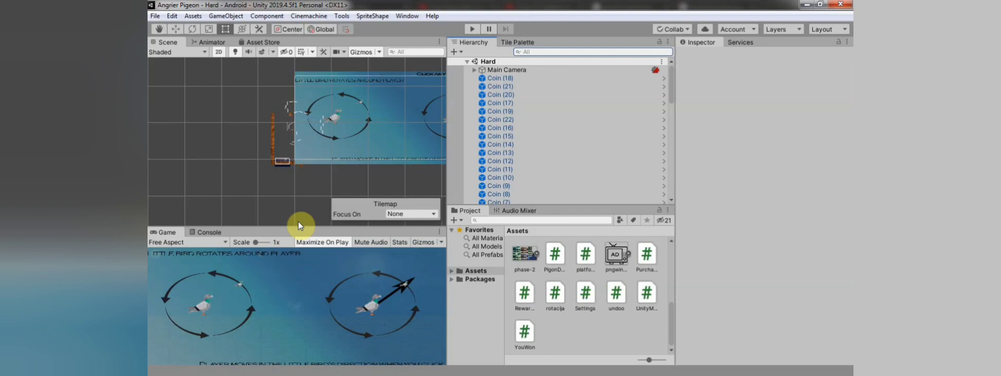
mouse_move(177, 65)
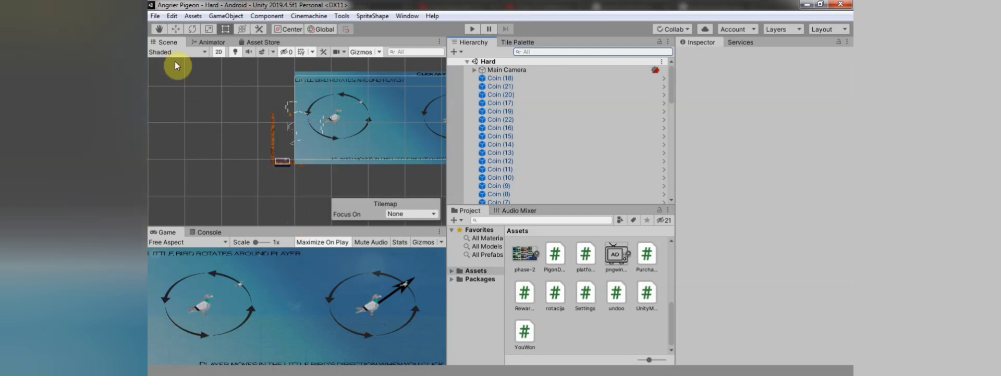
Step: Show Unity's External Tools preferences listing the bundled Android JDK, SDK, NDK and Gradle paths
click(172, 16)
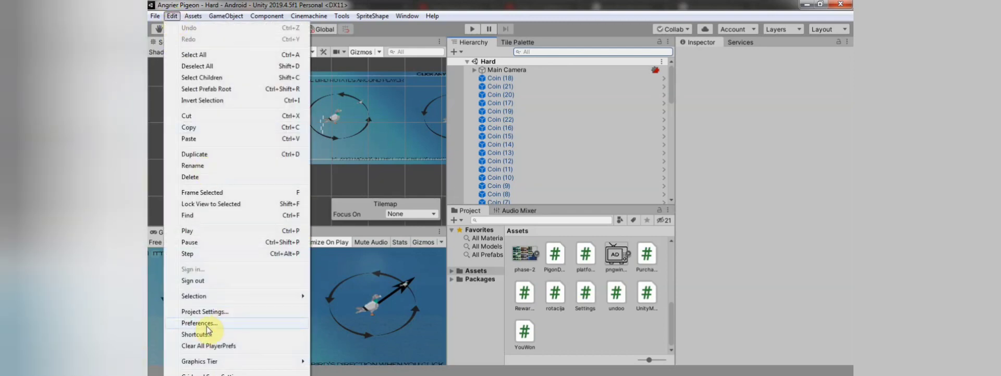
click(198, 323)
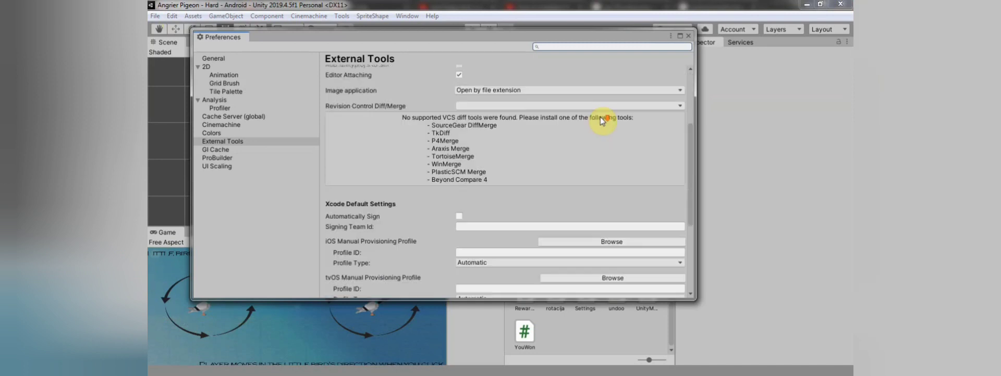
scroll(down, 3)
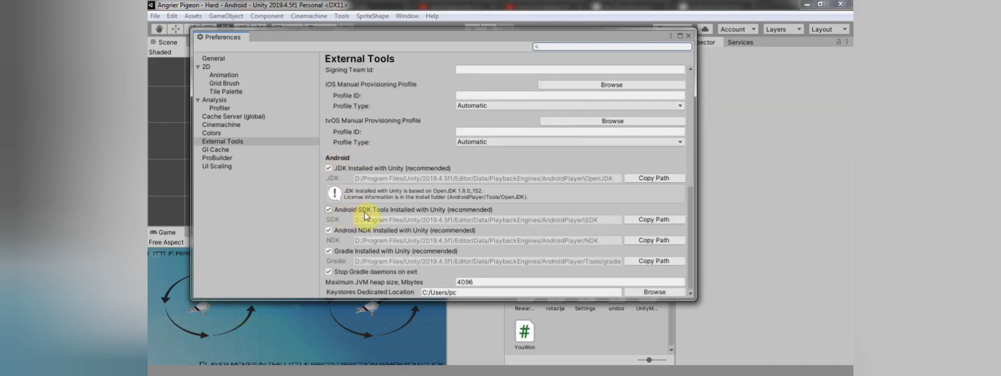
mouse_move(564, 213)
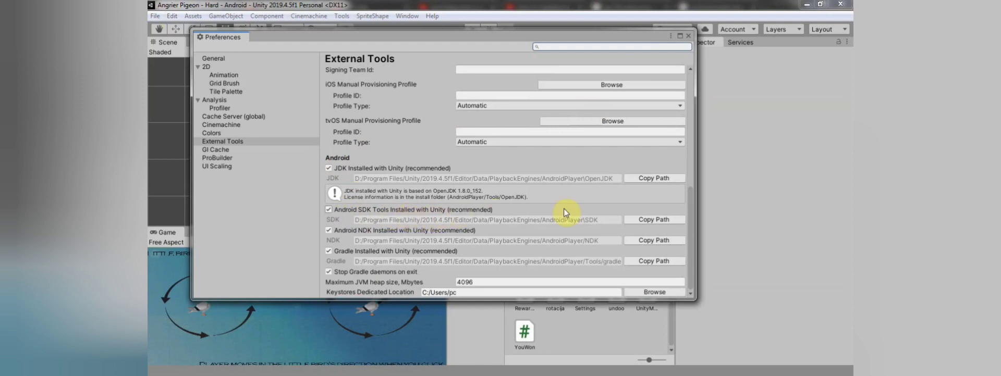
mouse_move(639, 224)
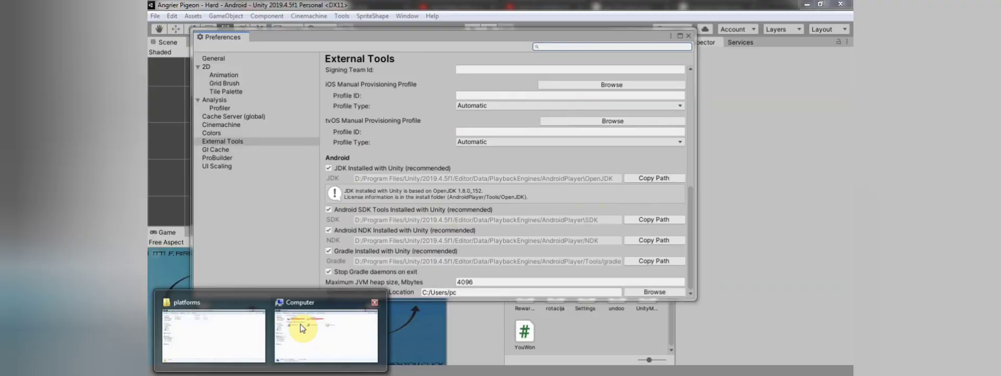
Step: Bring the Explorer window forward to copy android-29 into Unity's SDK platforms folder
click(326, 335)
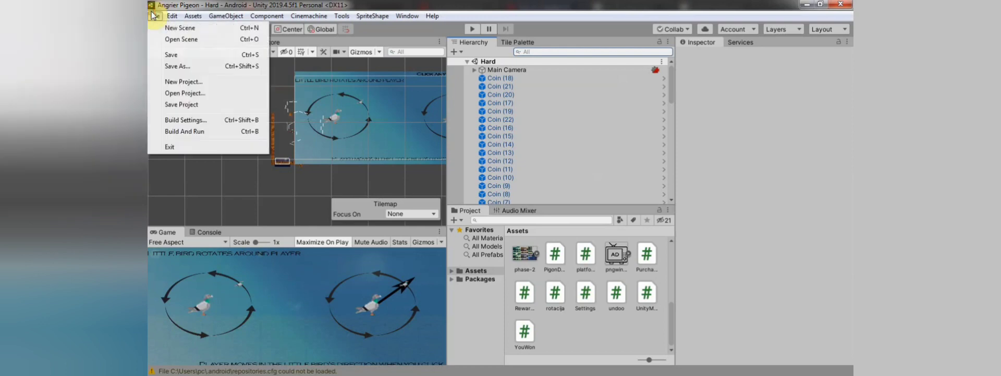
Step: Show the Android Player settings with Minimum API 4.4 KitKat and Target API Level 29
click(186, 121)
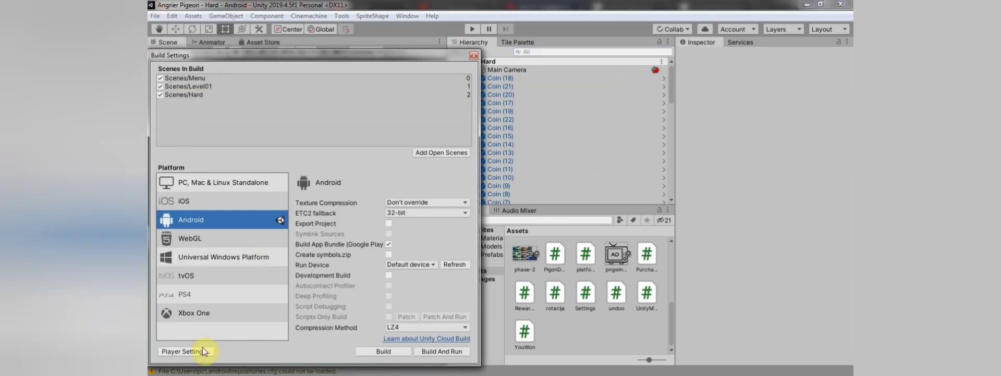
click(180, 352)
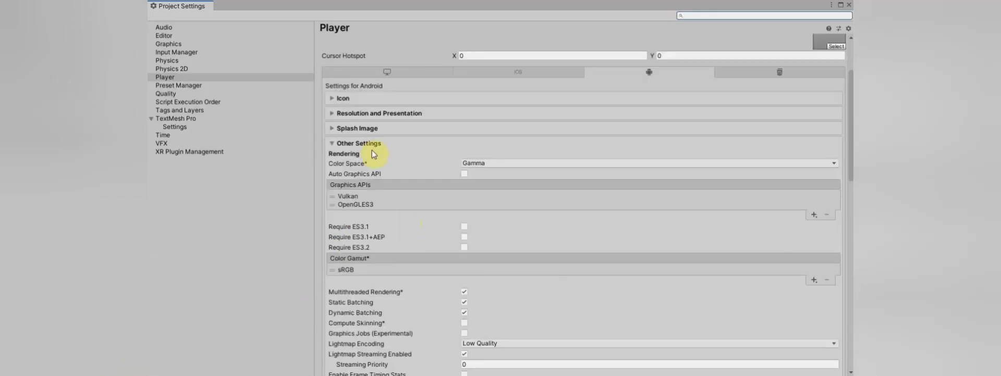
scroll(down, 3)
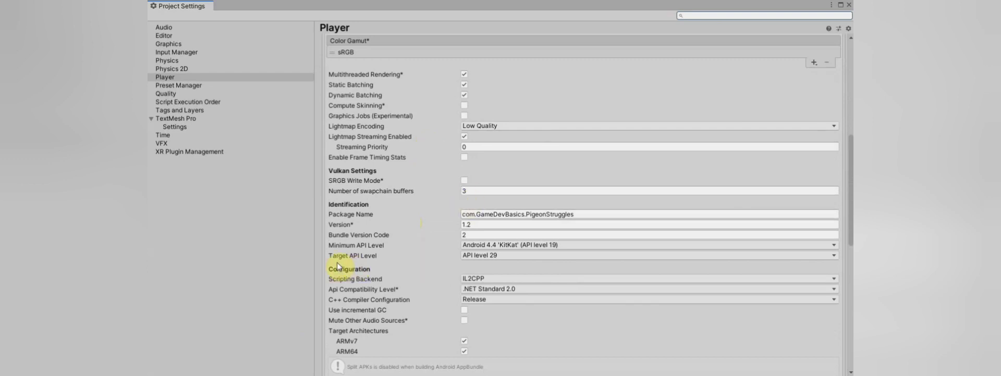
mouse_move(664, 111)
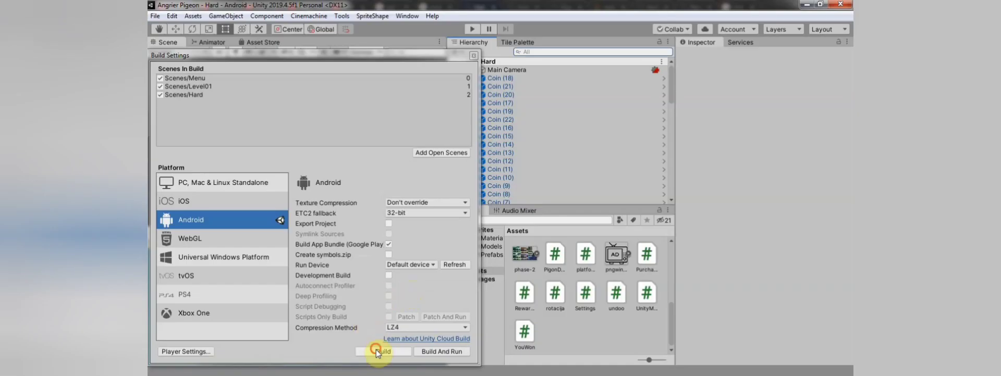
Step: Build the Android bundle as PigeonStruggles2.aab, replacing the existing file
click(383, 351)
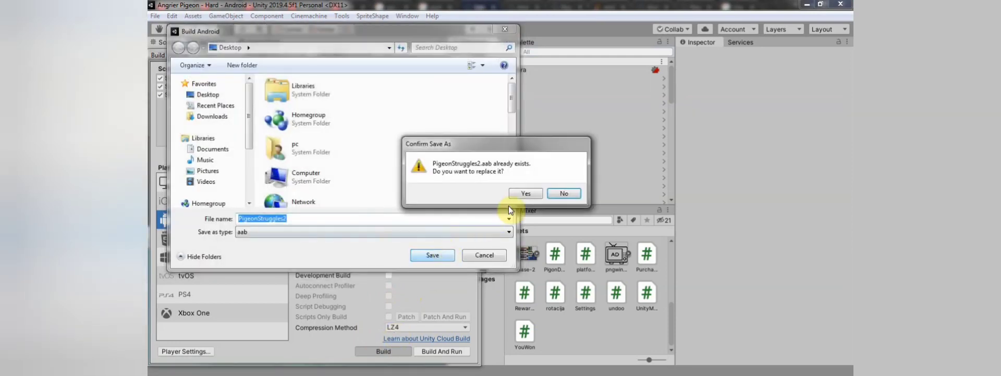
click(525, 193)
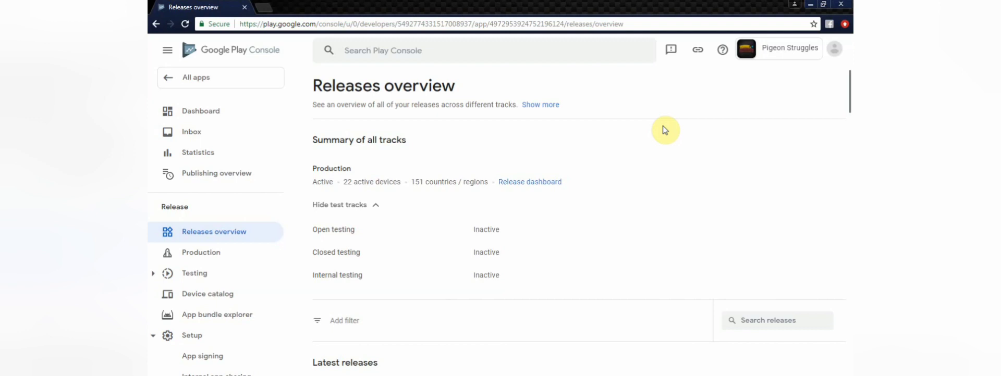
mouse_move(663, 139)
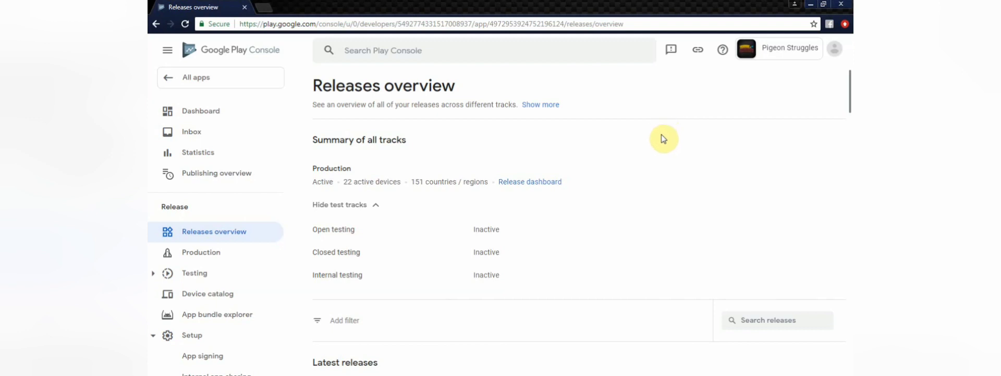